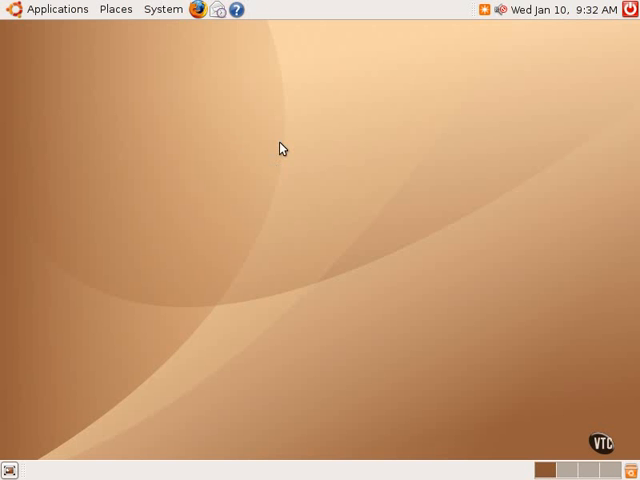
mouse_move(158, 38)
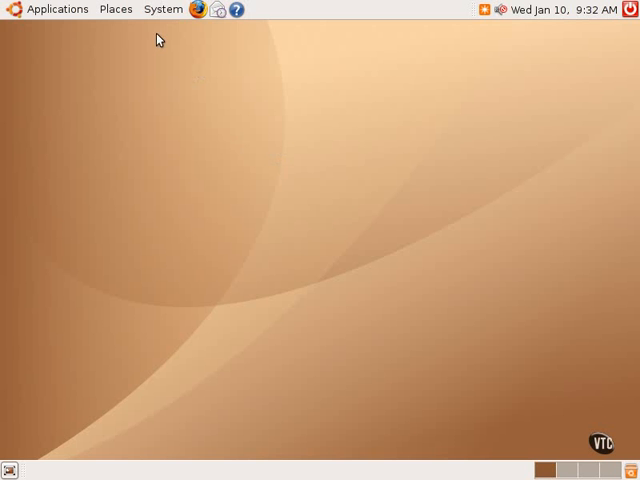
Step: Reveal the Administration tools list from the System menu in the top panel
left_click(162, 8)
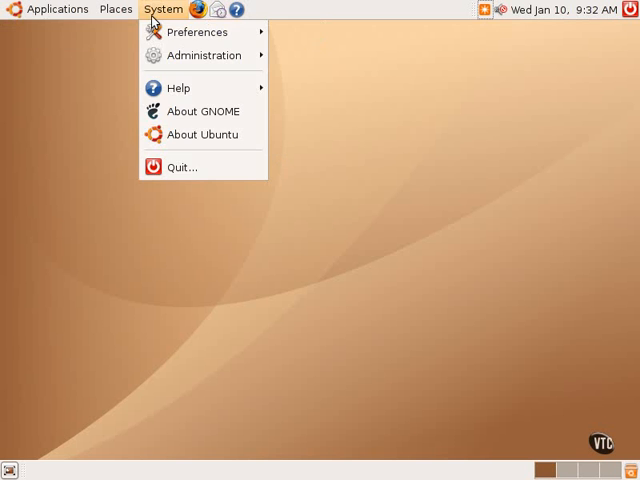
left_click(204, 56)
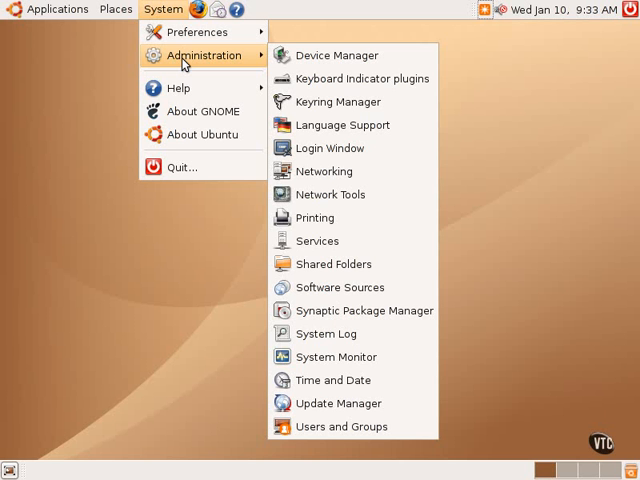
mouse_move(336, 56)
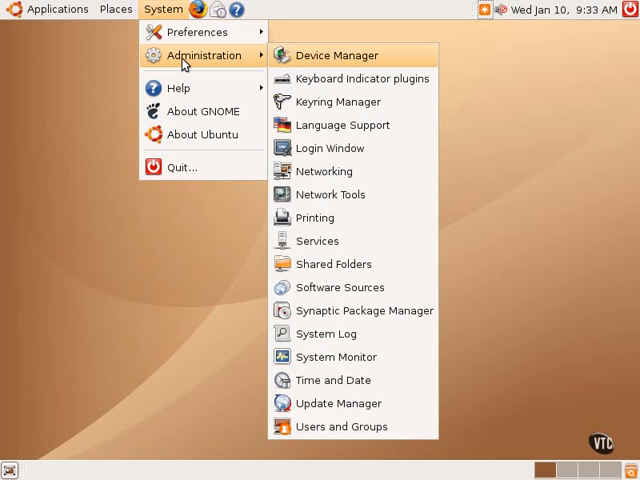
mouse_move(362, 78)
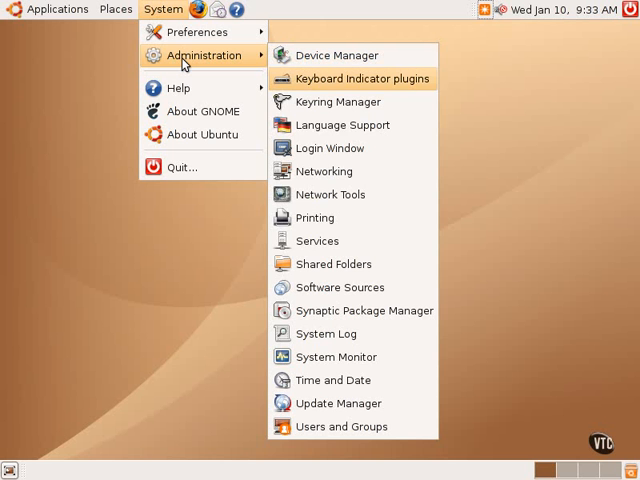
mouse_move(316, 240)
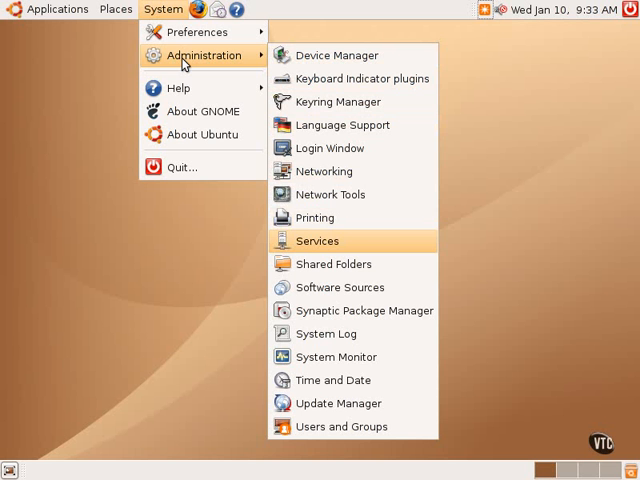
Step: Browse the Services list, noting the CPU Frequency manager entry, then close the window
left_click(316, 240)
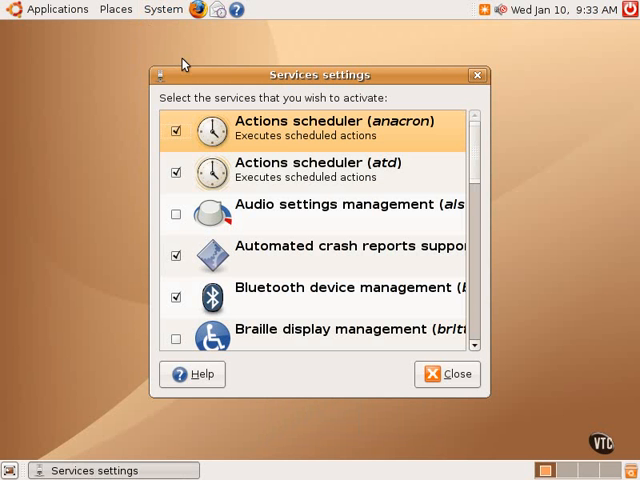
mouse_move(498, 160)
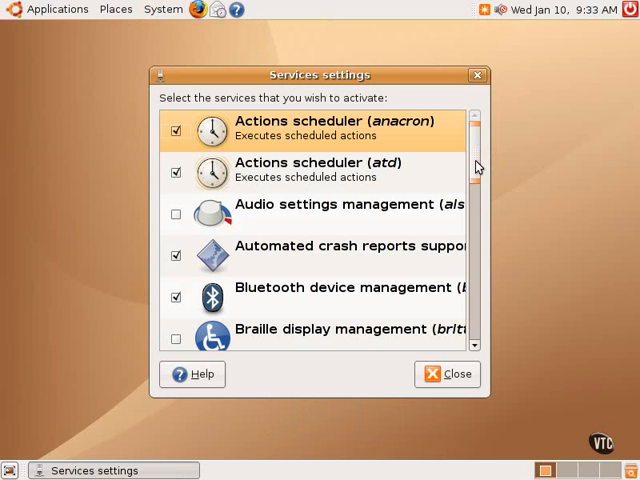
scroll("down", 3)
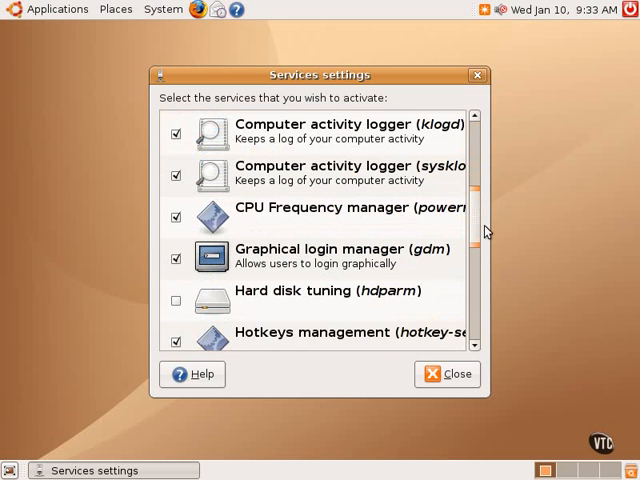
scroll("down", 3)
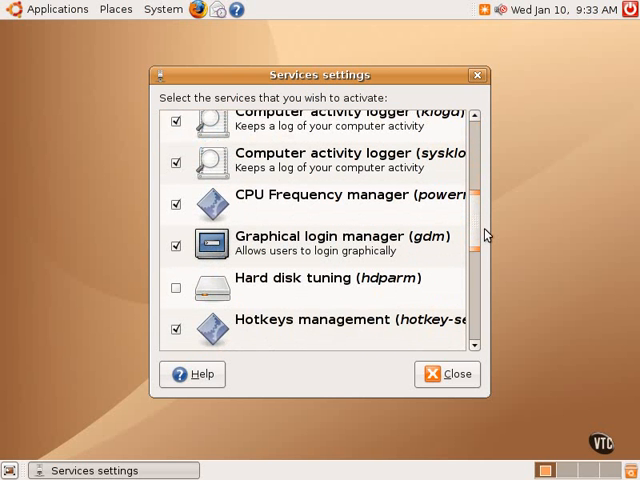
left_click(330, 204)
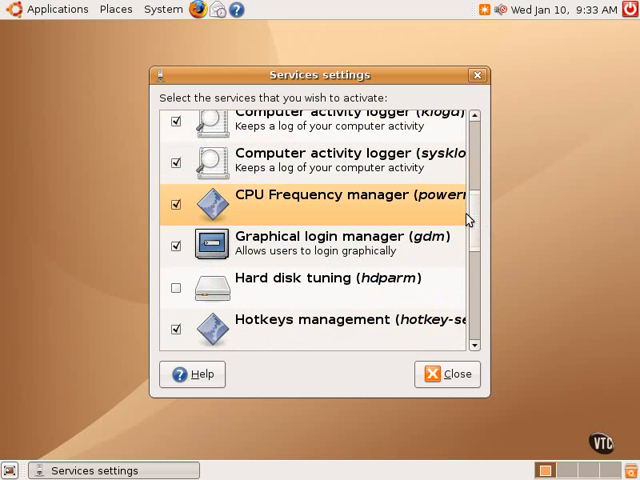
scroll("down", 3)
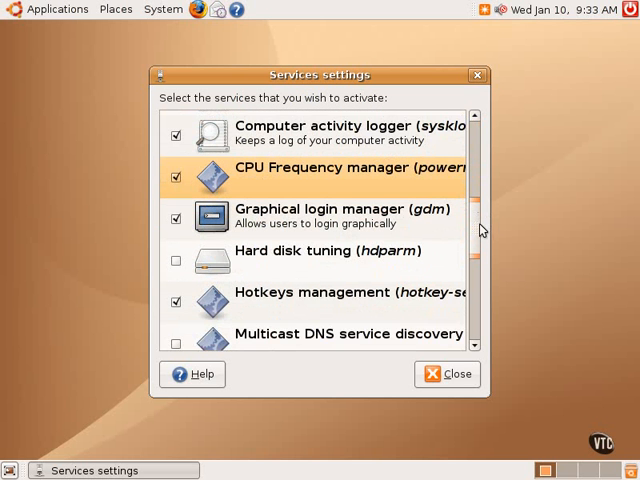
scroll("down", 3)
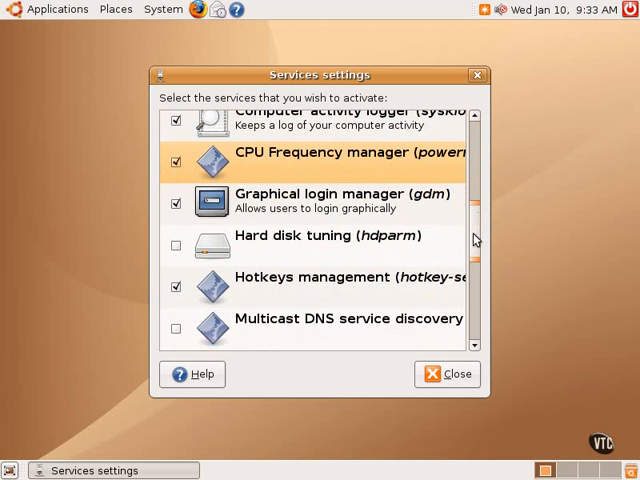
scroll("down", 3)
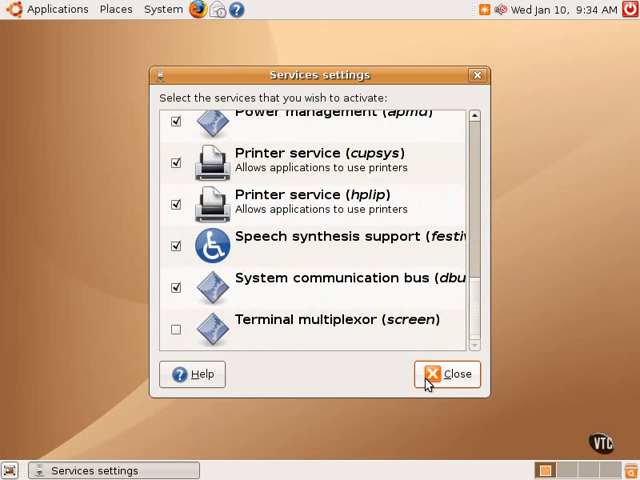
mouse_move(448, 372)
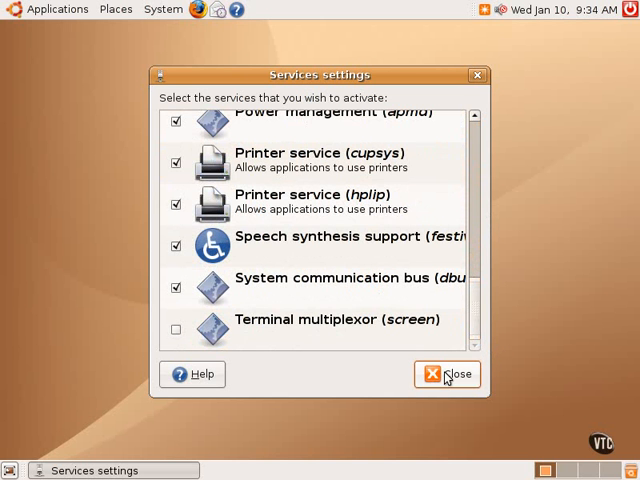
left_click(448, 372)
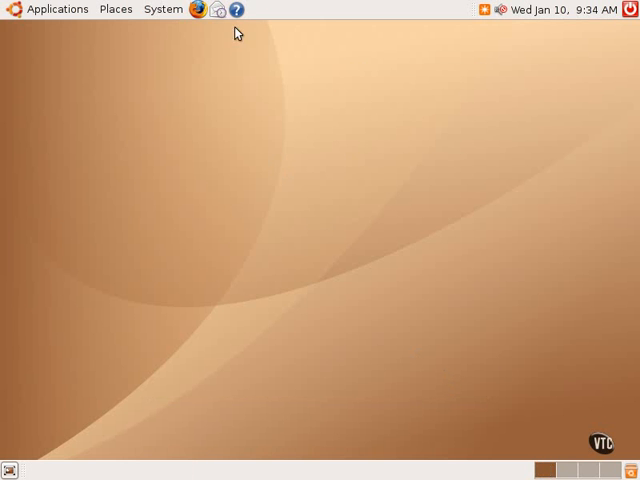
Step: Launch Shared Folders, accept installing NFS and Samba sharing services, then close it
left_click(164, 8)
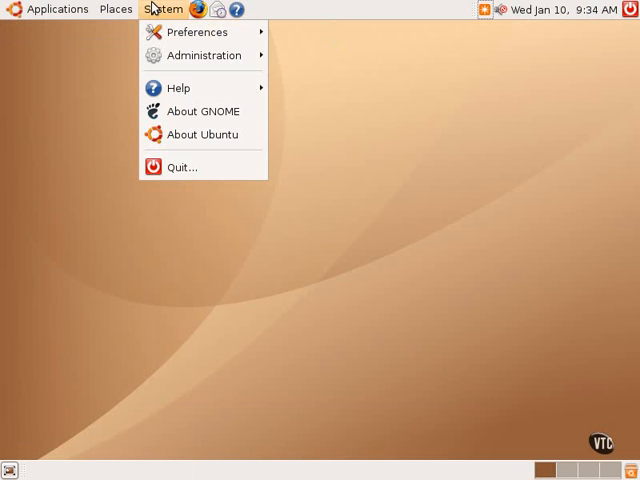
left_click(204, 56)
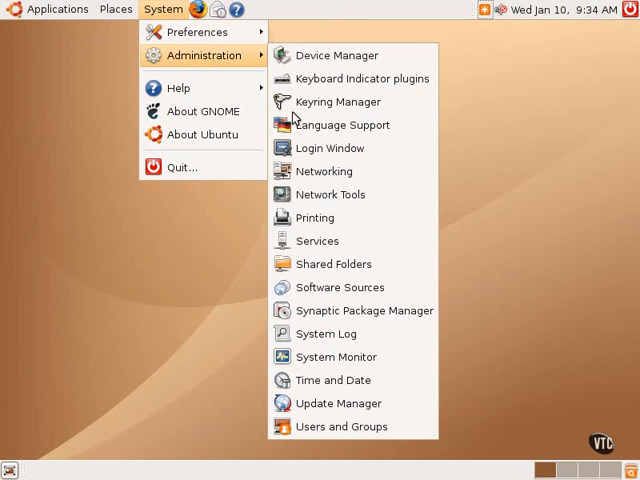
mouse_move(332, 264)
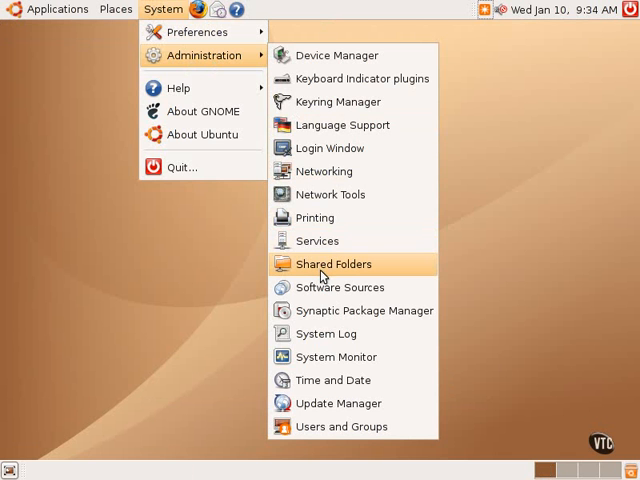
left_click(332, 264)
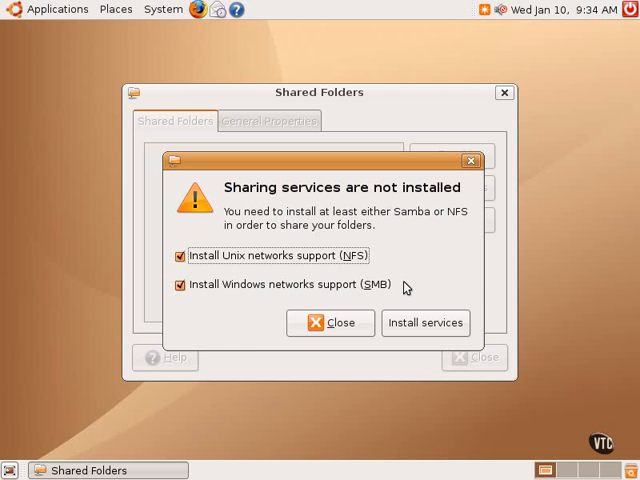
mouse_move(424, 220)
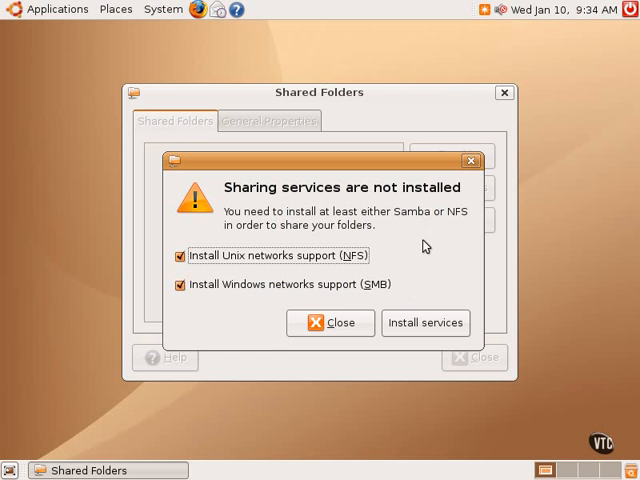
mouse_move(424, 322)
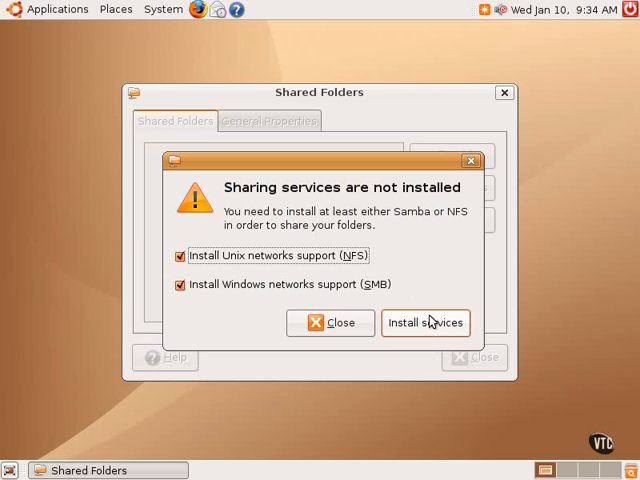
left_click(330, 322)
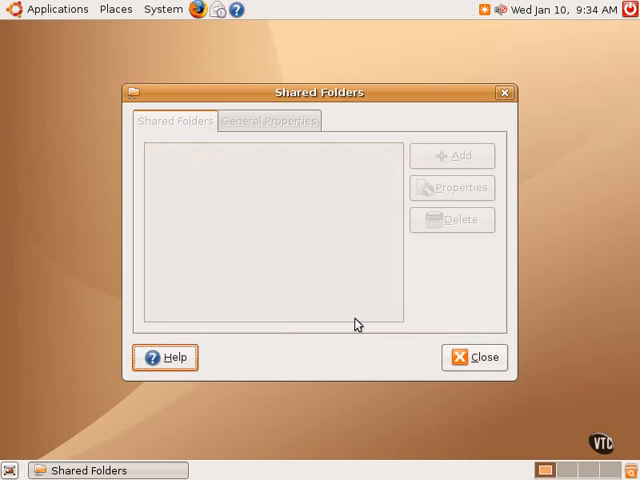
mouse_move(412, 166)
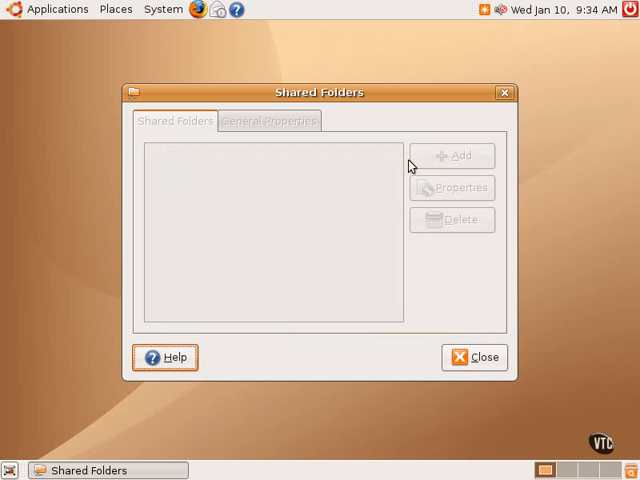
mouse_move(466, 160)
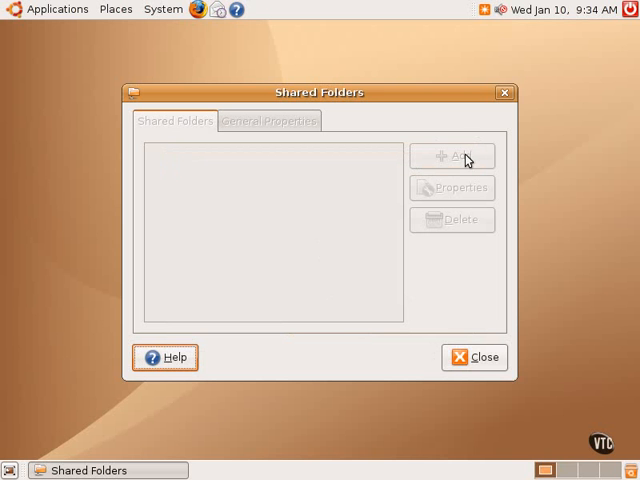
mouse_move(468, 236)
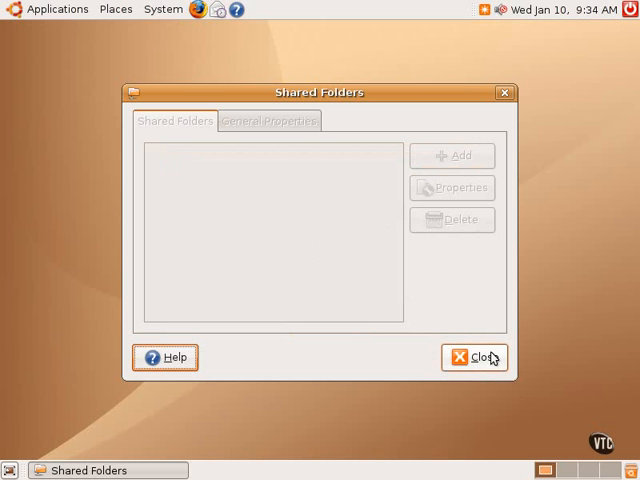
left_click(162, 8)
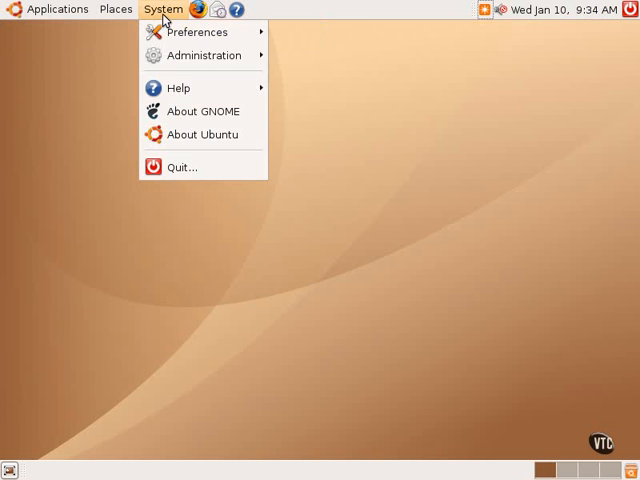
left_click(204, 56)
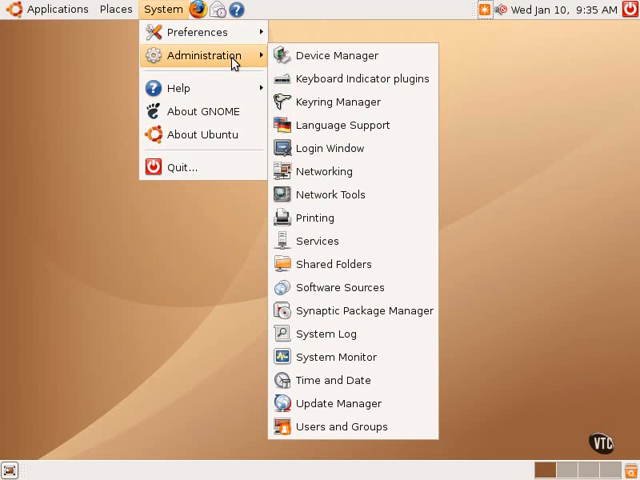
mouse_move(364, 246)
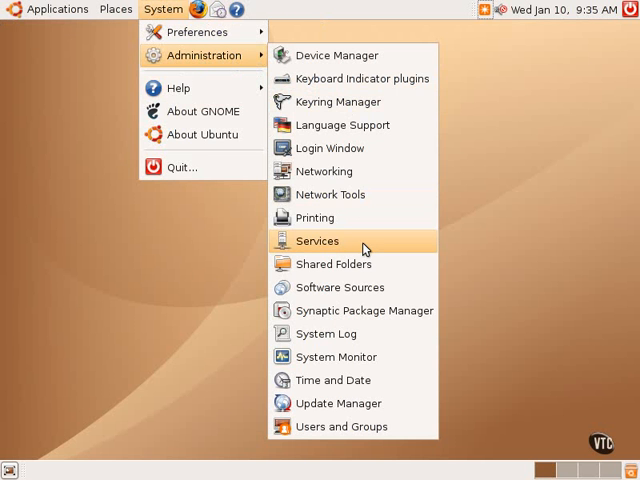
mouse_move(340, 288)
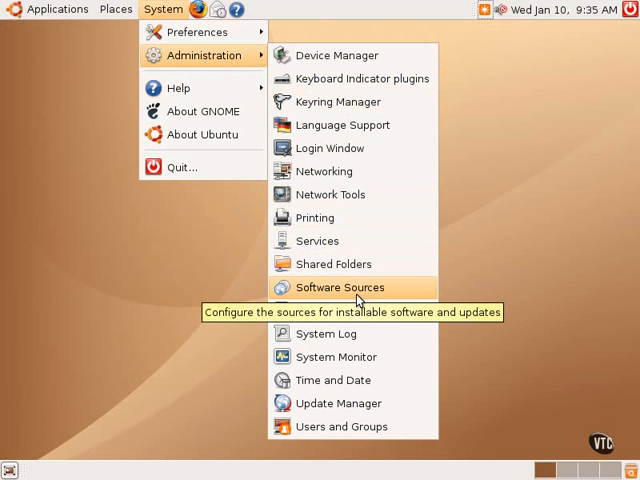
left_click(340, 288)
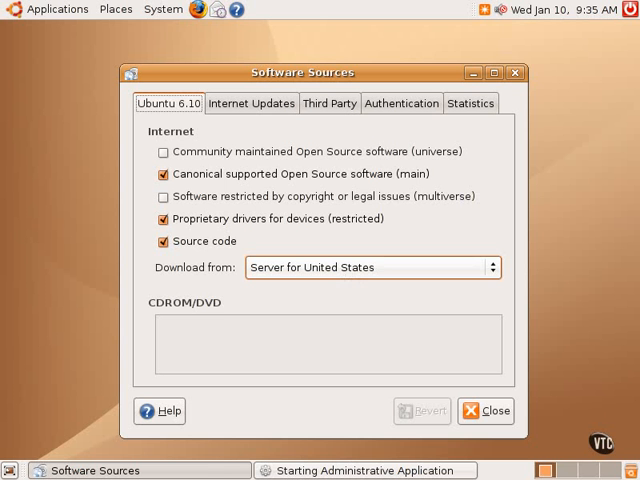
mouse_move(348, 280)
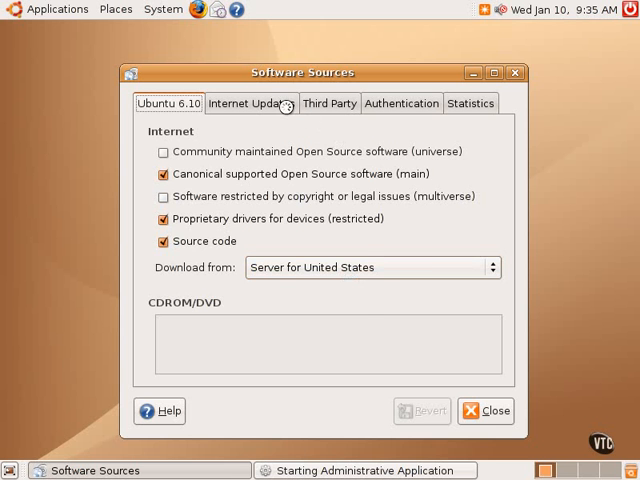
left_click(252, 104)
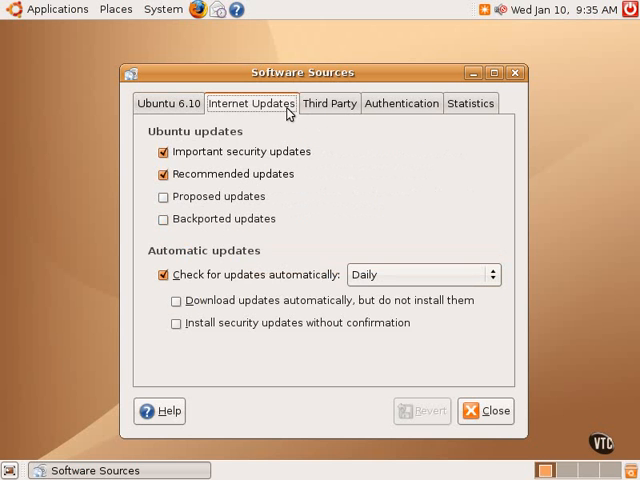
left_click(328, 104)
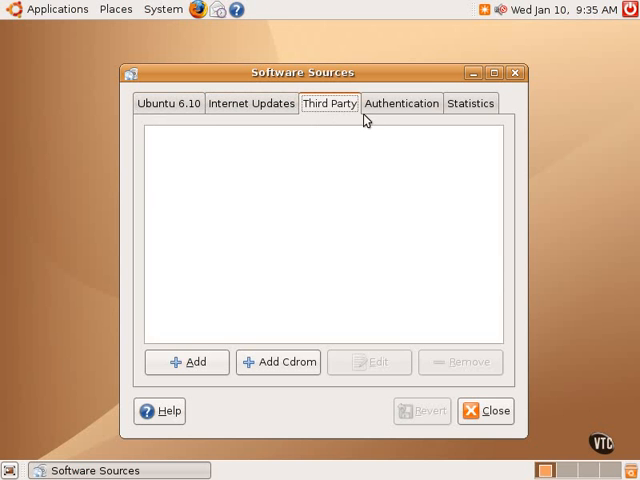
left_click(402, 104)
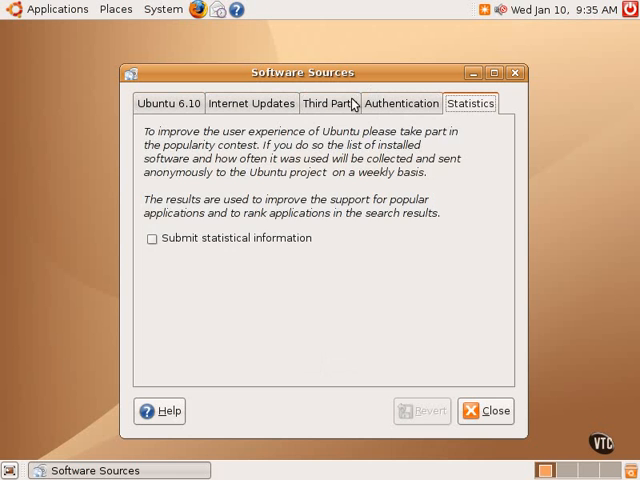
left_click(326, 104)
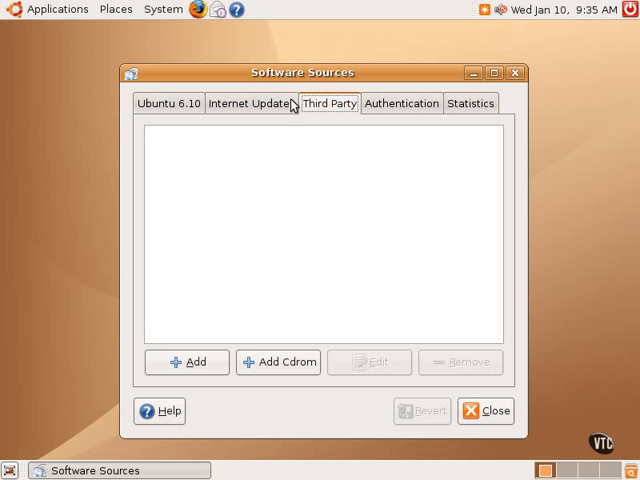
left_click(252, 104)
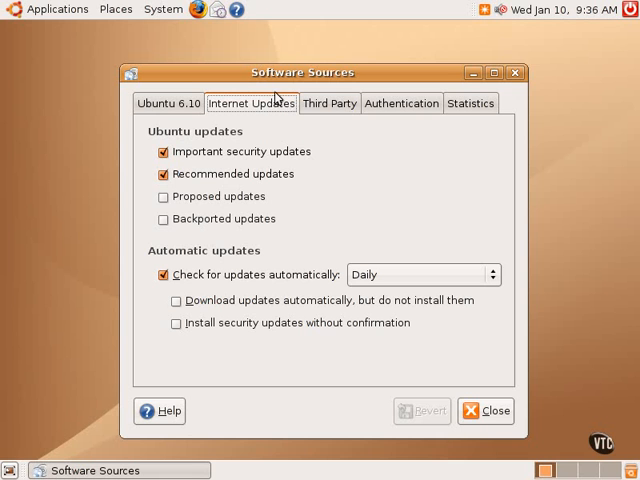
mouse_move(212, 124)
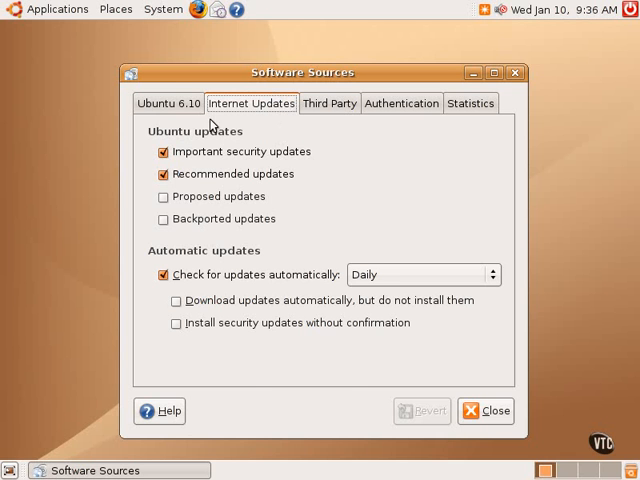
left_click(168, 104)
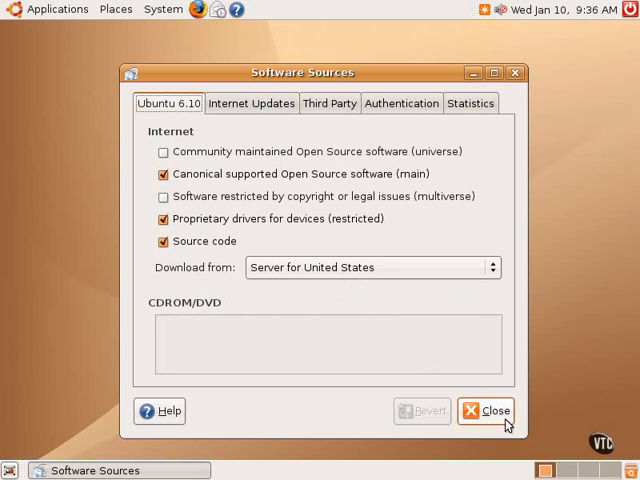
left_click(494, 412)
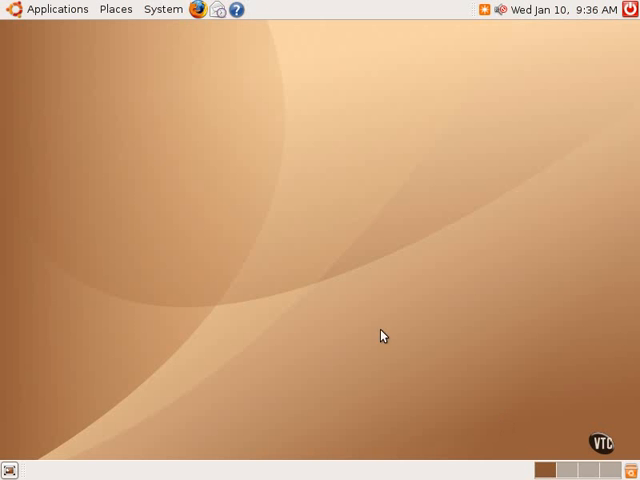
left_click(164, 8)
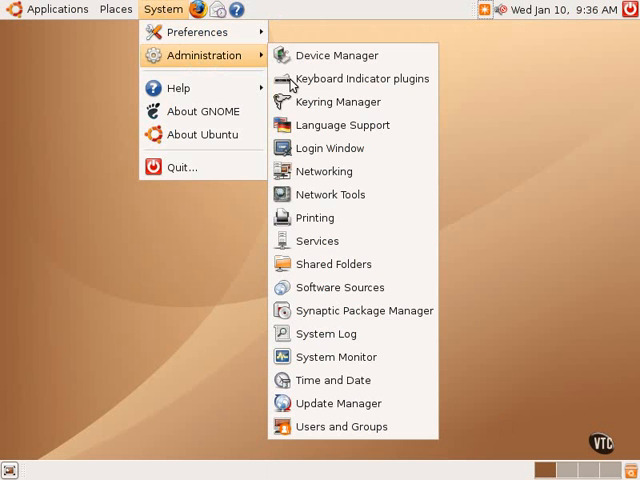
mouse_move(312, 288)
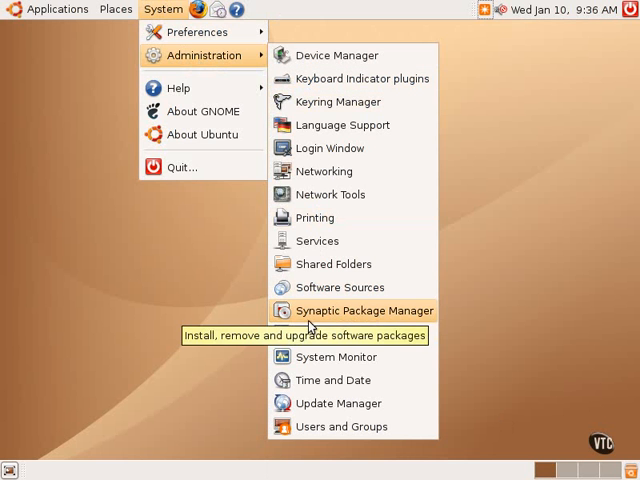
left_click(364, 310)
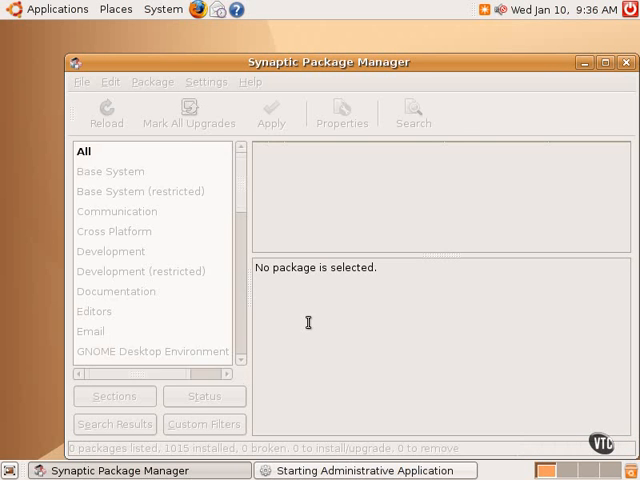
left_click(108, 112)
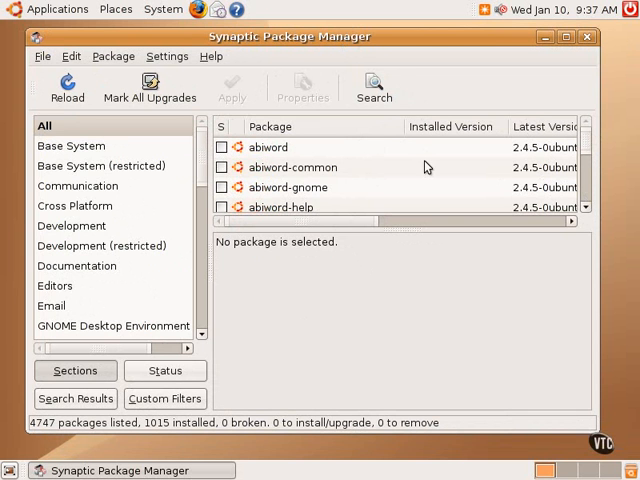
mouse_move(402, 176)
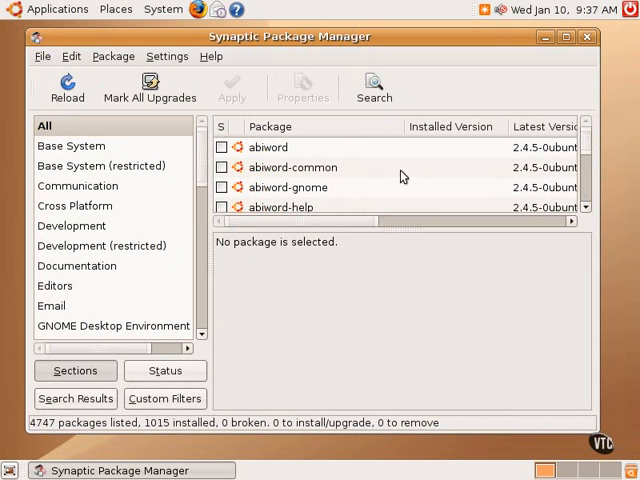
mouse_move(418, 172)
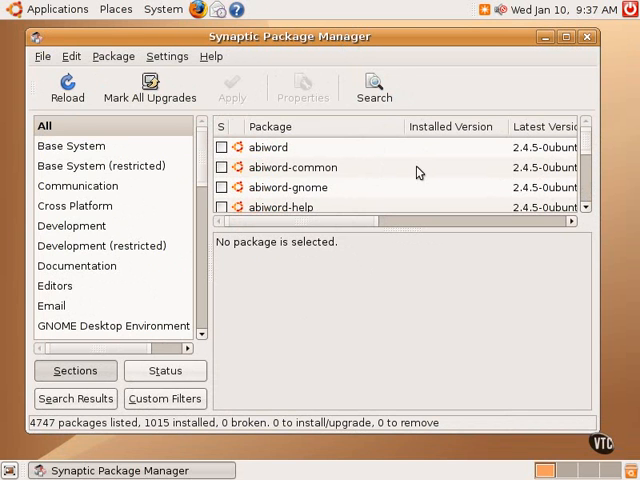
mouse_move(120, 146)
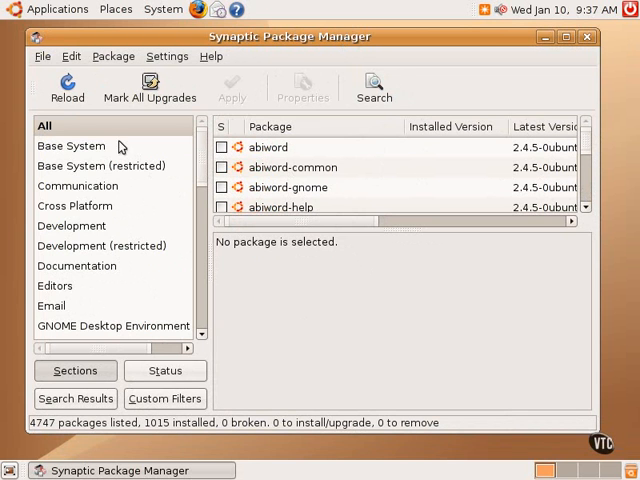
mouse_move(96, 186)
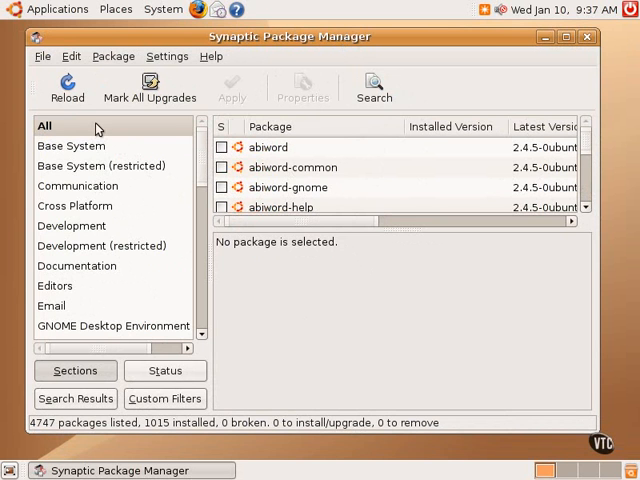
mouse_move(52, 232)
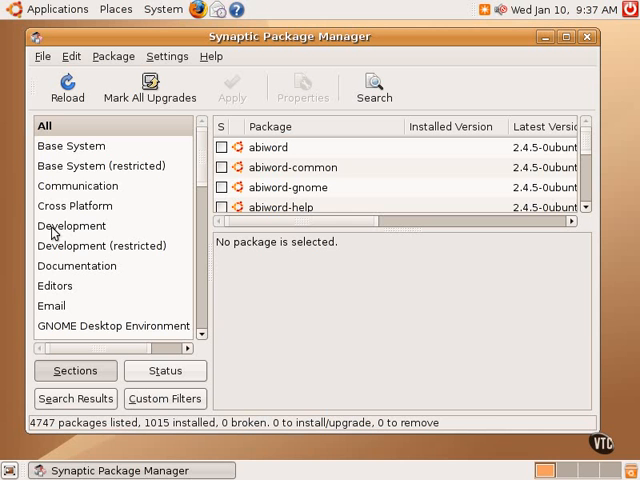
mouse_move(78, 304)
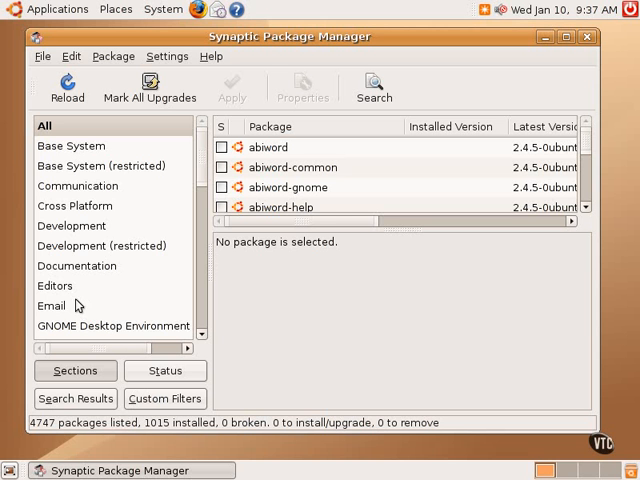
left_click(52, 304)
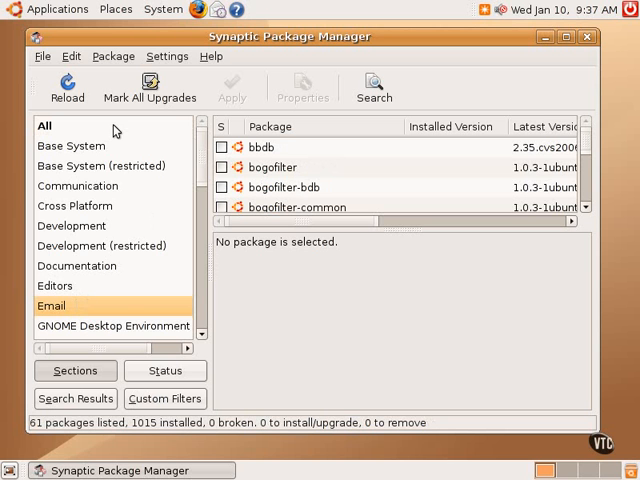
left_click(44, 126)
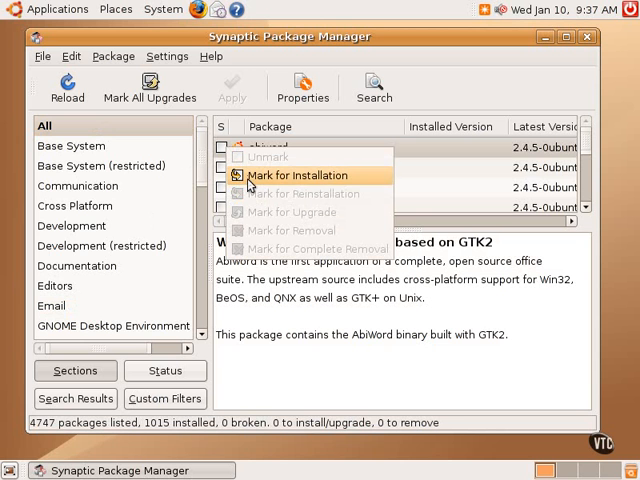
mouse_move(474, 104)
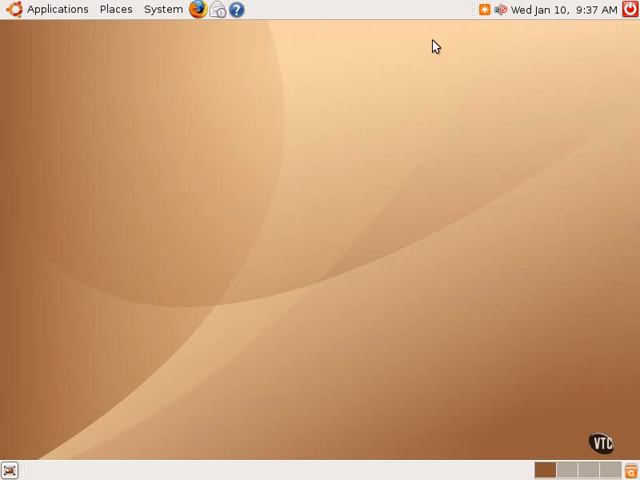
mouse_move(160, 8)
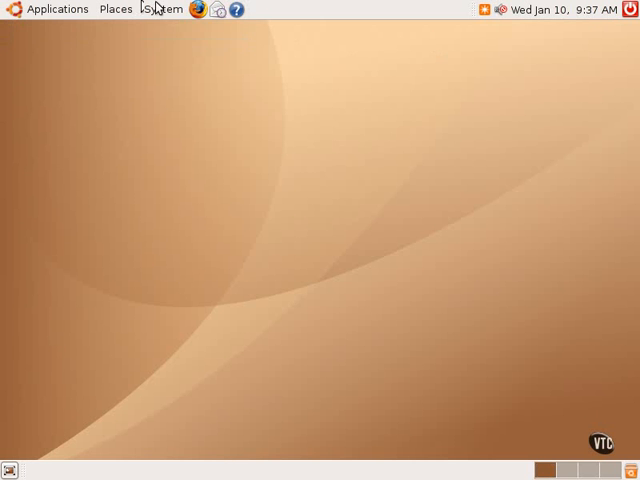
Step: View auth.log, messages, syslog and Xorg.0.log in turn in System Log Viewer
left_click(162, 8)
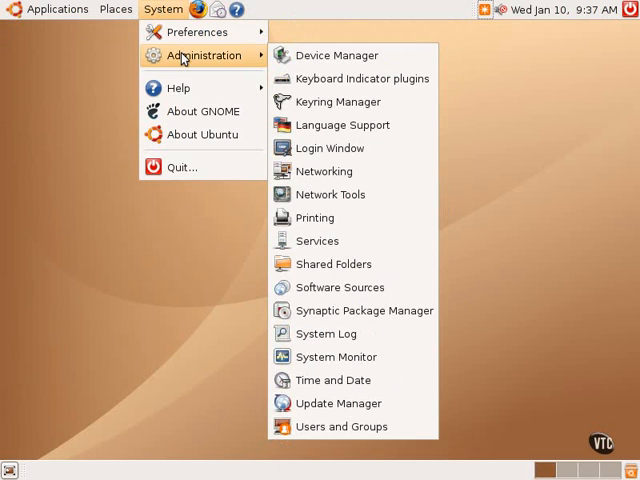
mouse_move(336, 356)
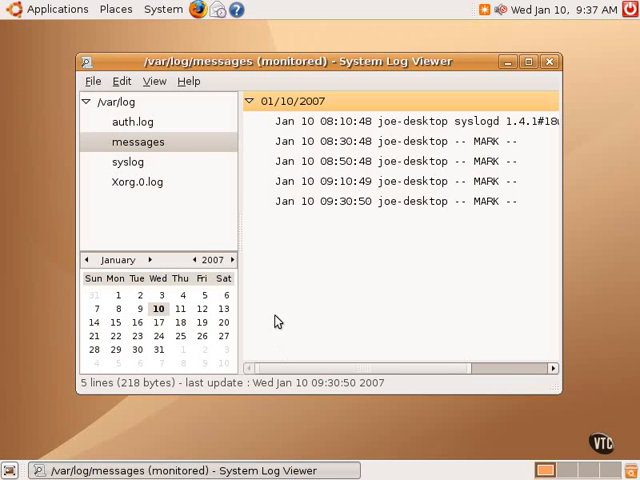
mouse_move(156, 122)
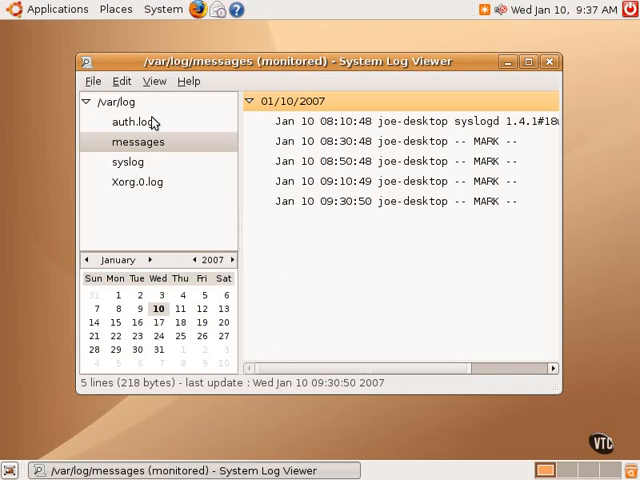
left_click(132, 120)
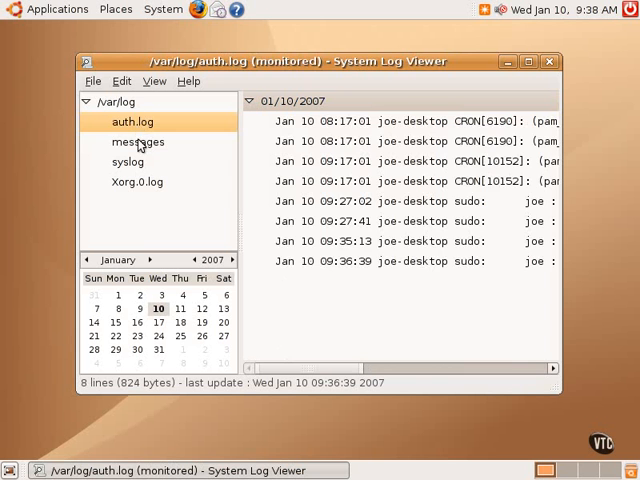
left_click(136, 140)
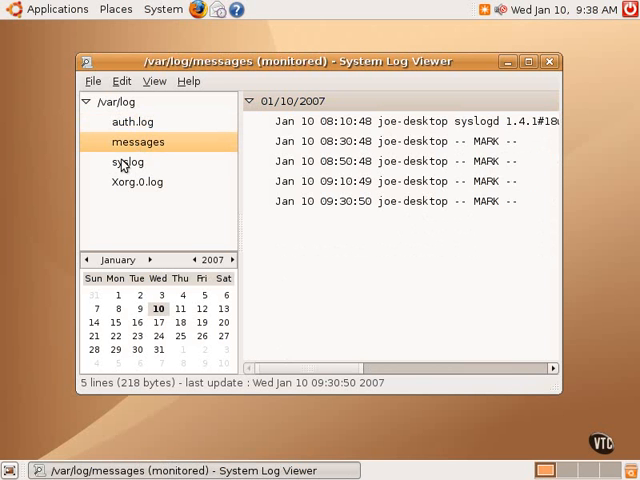
left_click(128, 160)
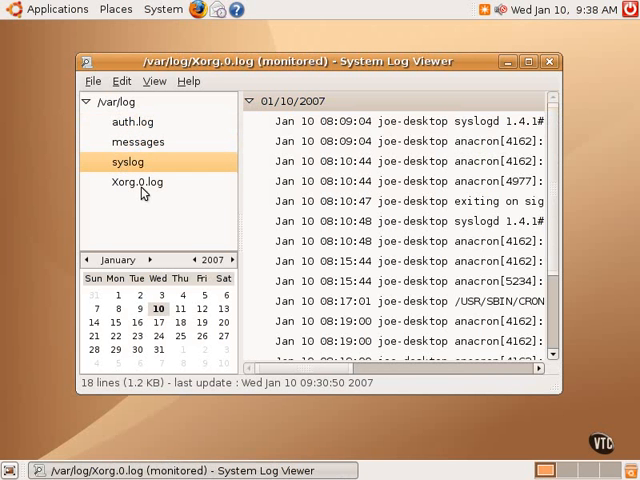
left_click(136, 180)
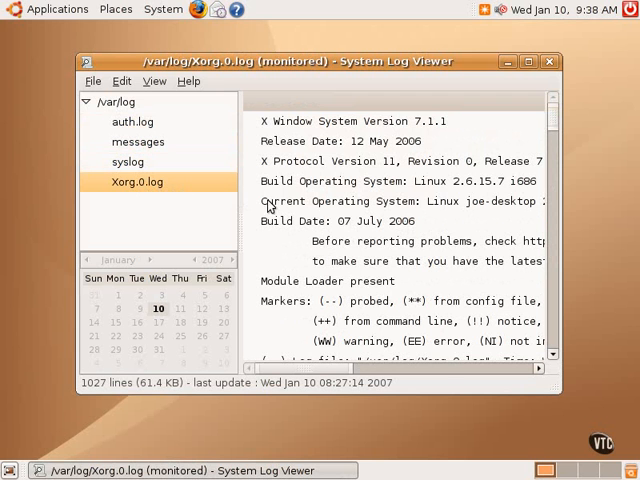
mouse_move(462, 162)
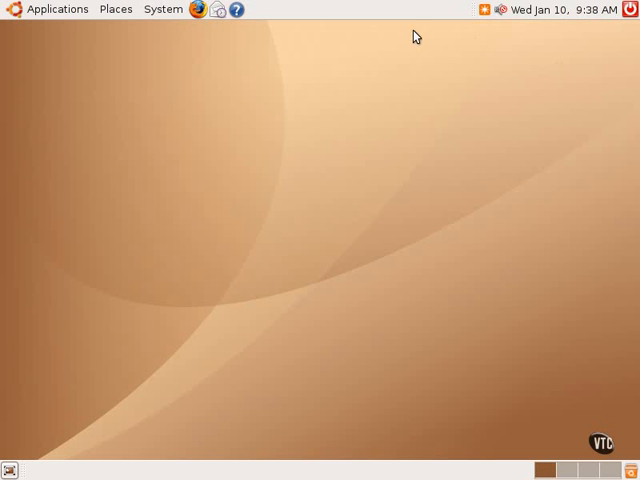
left_click(162, 8)
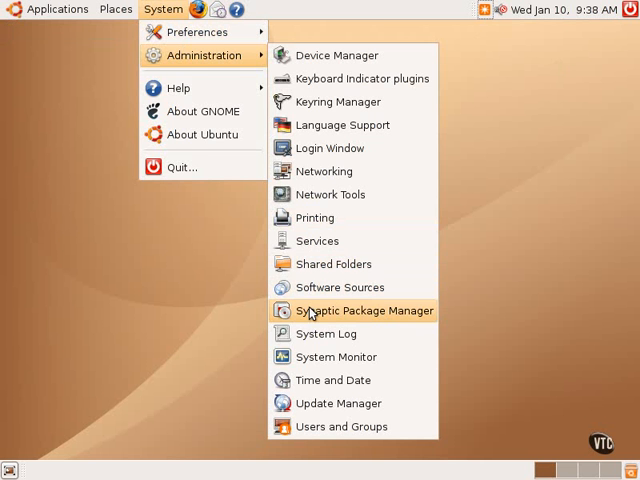
mouse_move(330, 356)
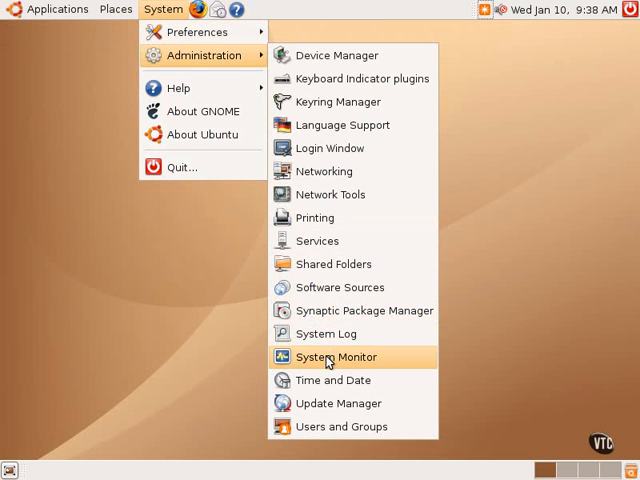
left_click(336, 356)
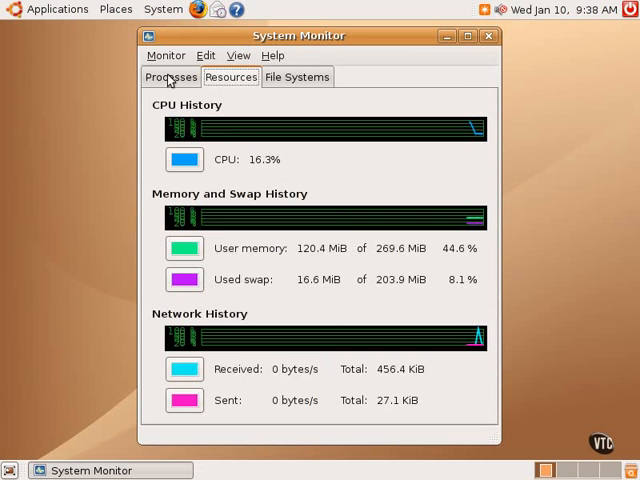
left_click(172, 76)
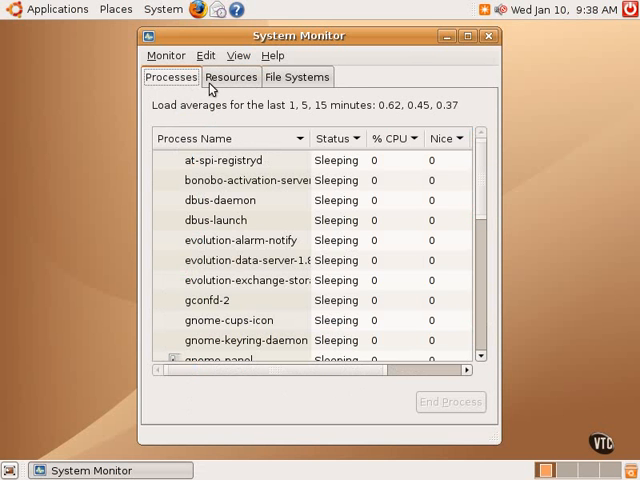
mouse_move(326, 76)
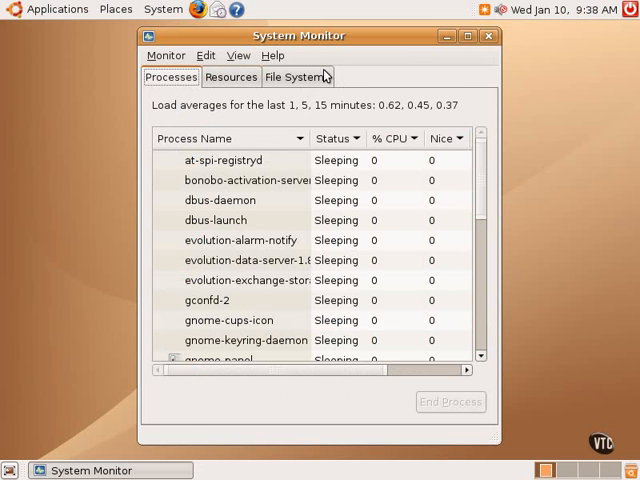
left_click(296, 76)
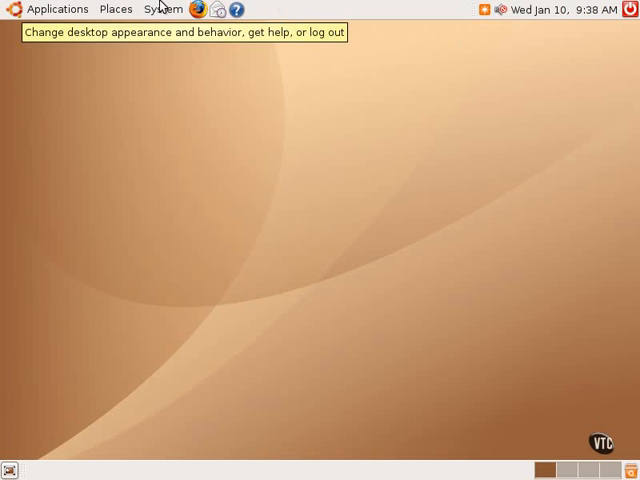
left_click(162, 8)
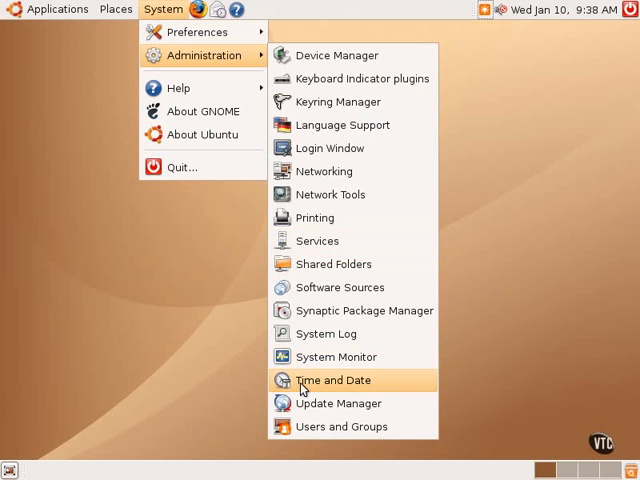
left_click(332, 380)
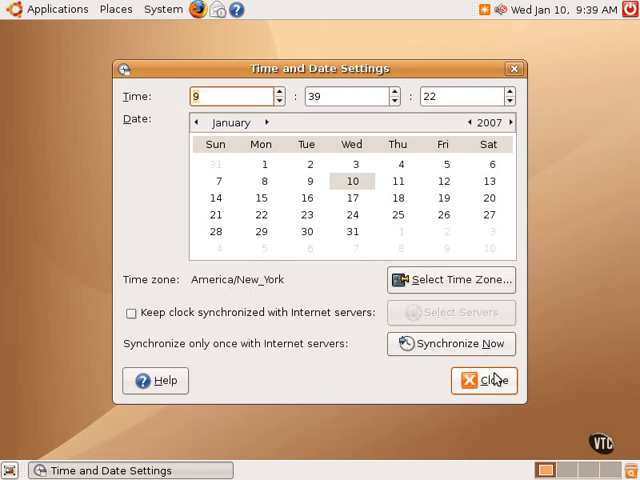
left_click(164, 8)
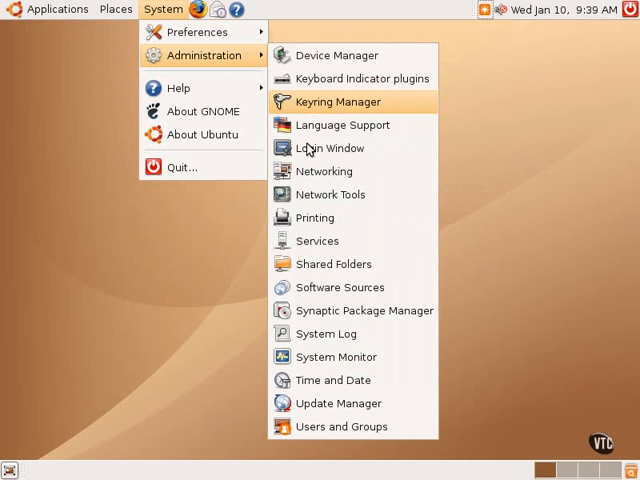
mouse_move(330, 404)
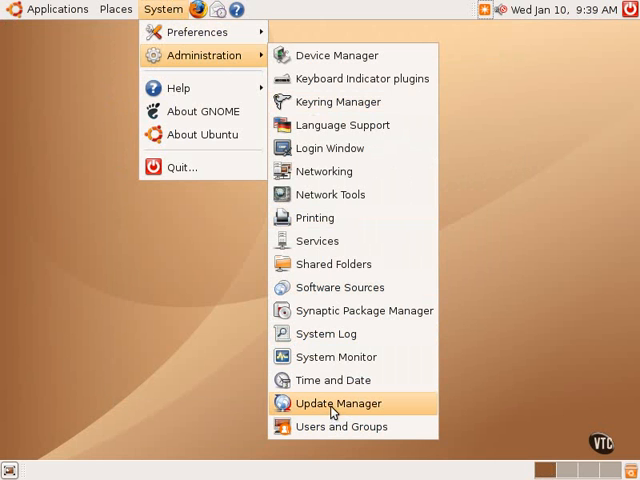
Step: Launch Update Manager so Software Updates lists the 91 available updates
left_click(336, 404)
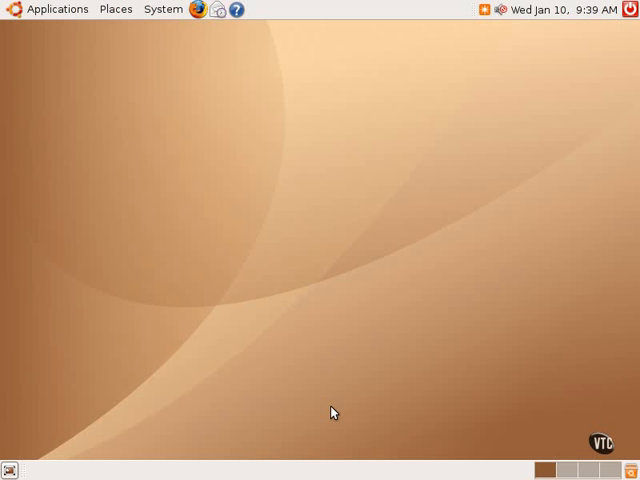
mouse_move(456, 276)
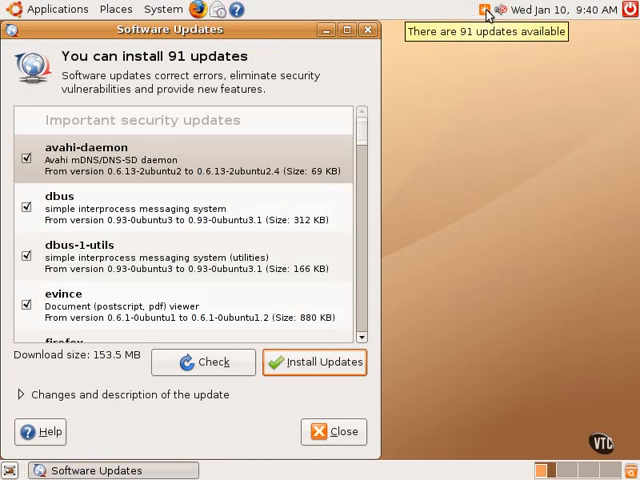
mouse_move(452, 22)
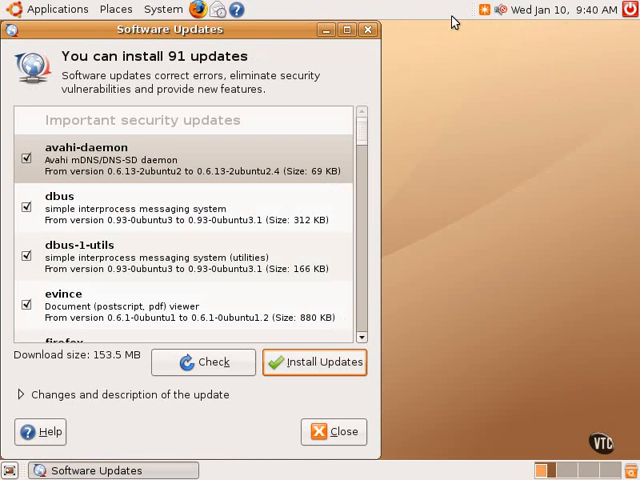
mouse_move(436, 40)
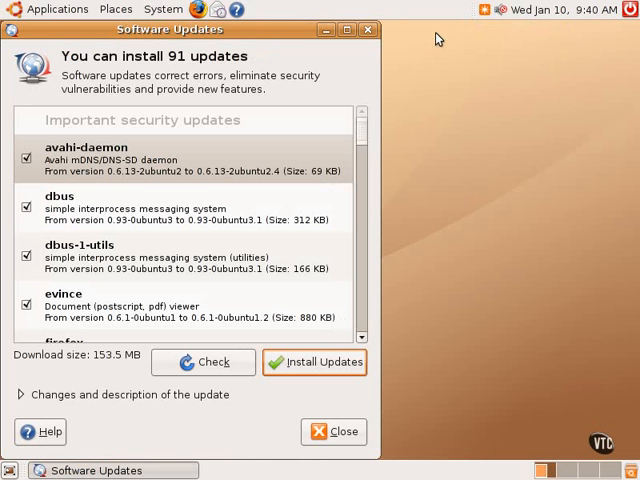
mouse_move(240, 210)
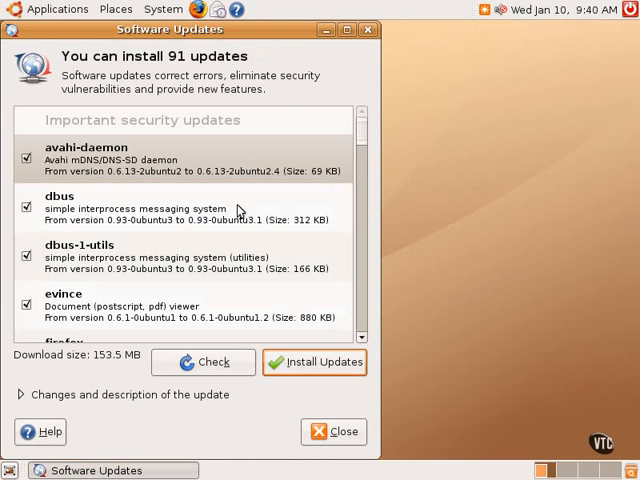
mouse_move(216, 116)
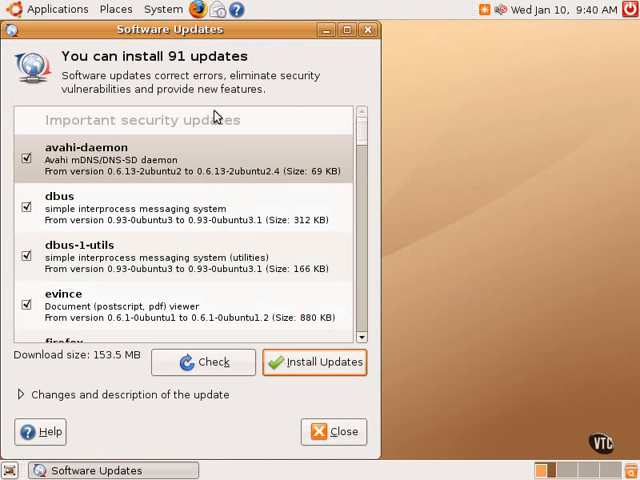
mouse_move(260, 276)
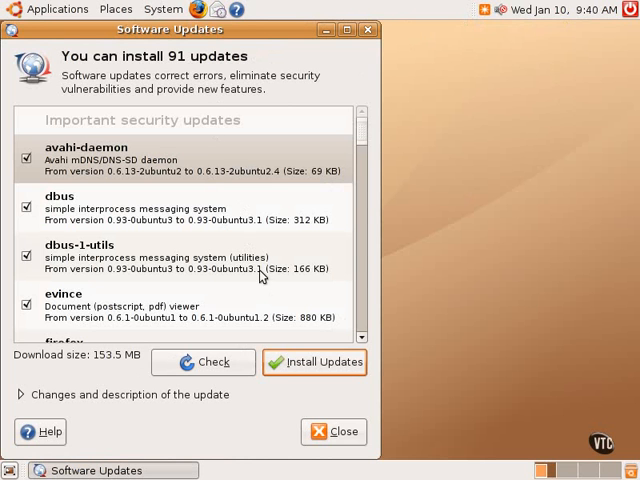
mouse_move(332, 344)
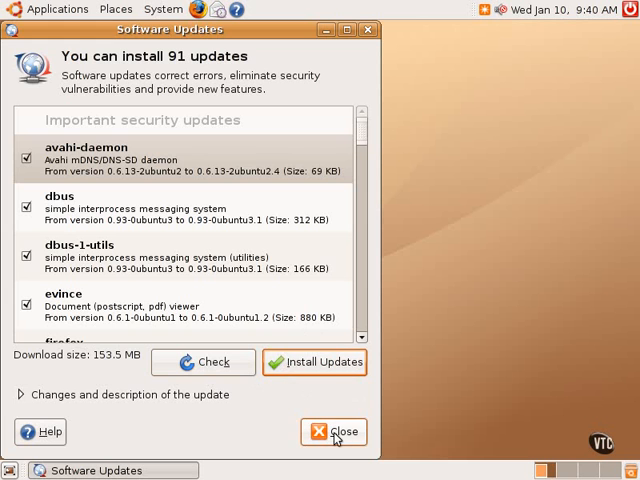
Step: Review the root and joe accounts in Users and Groups, then close to the bare desktop
left_click(162, 8)
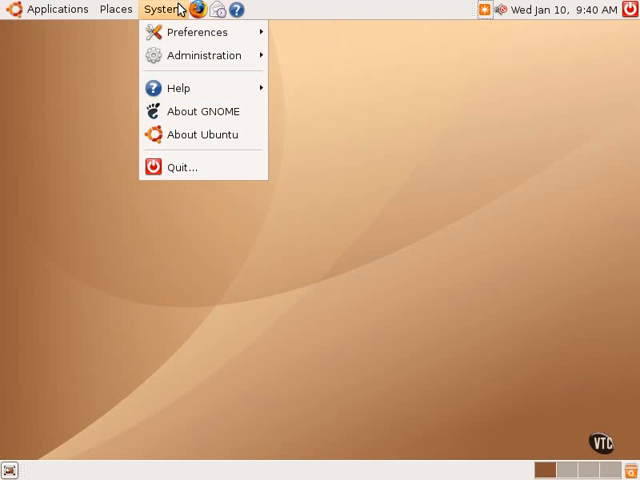
mouse_move(204, 56)
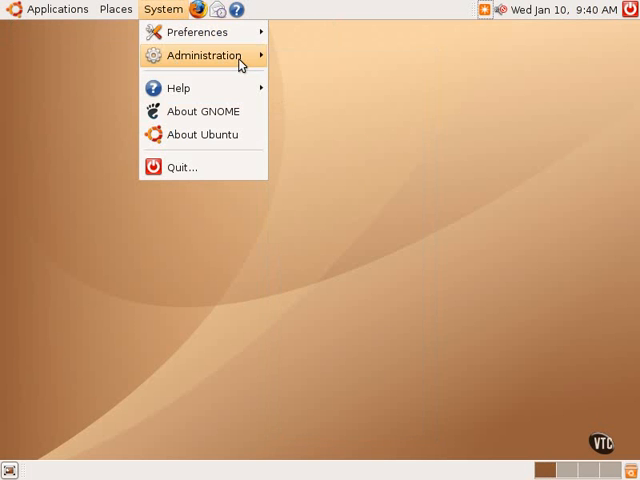
left_click(204, 56)
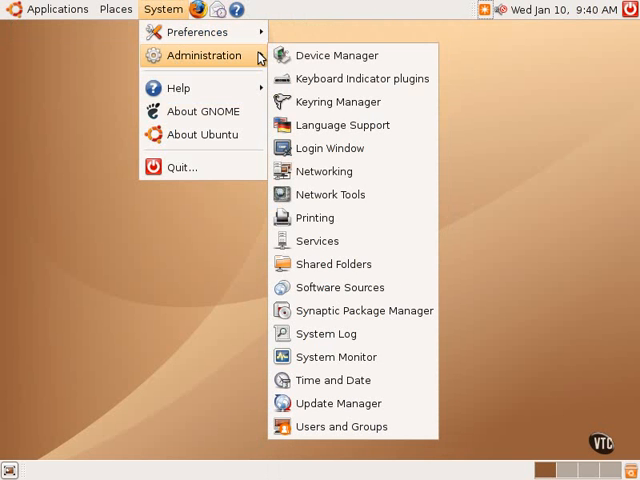
mouse_move(336, 356)
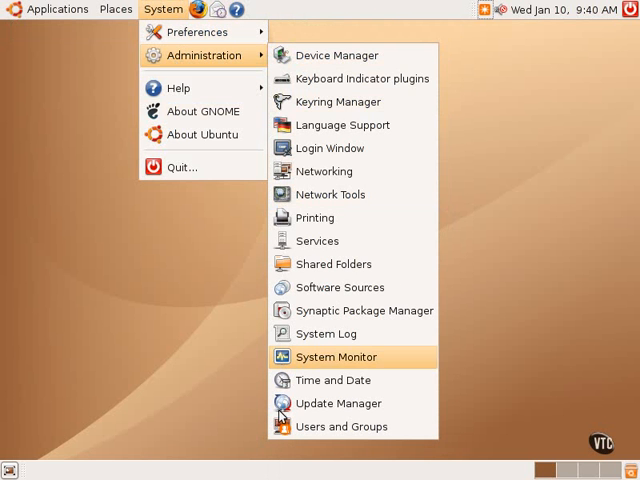
left_click(340, 428)
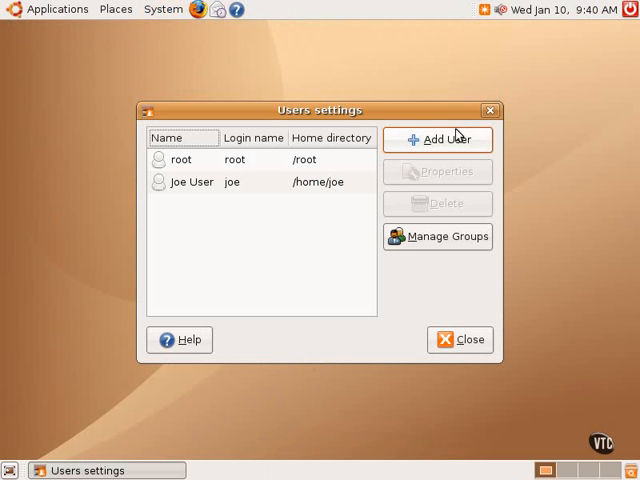
mouse_move(432, 196)
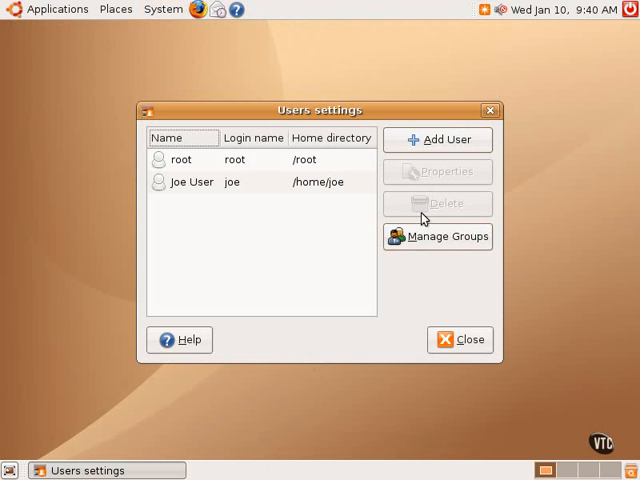
mouse_move(424, 238)
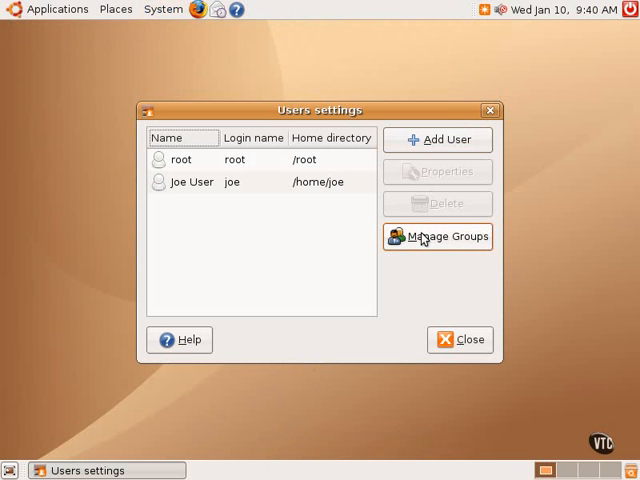
mouse_move(458, 270)
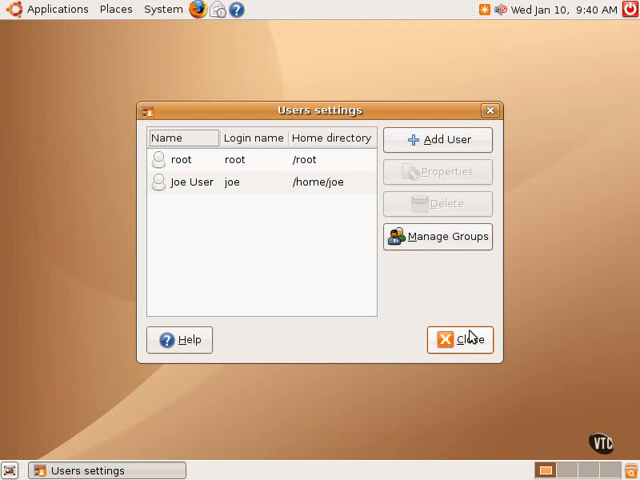
left_click(460, 340)
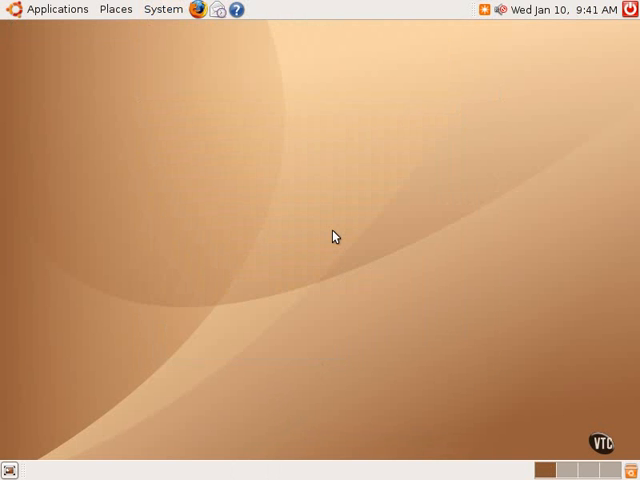